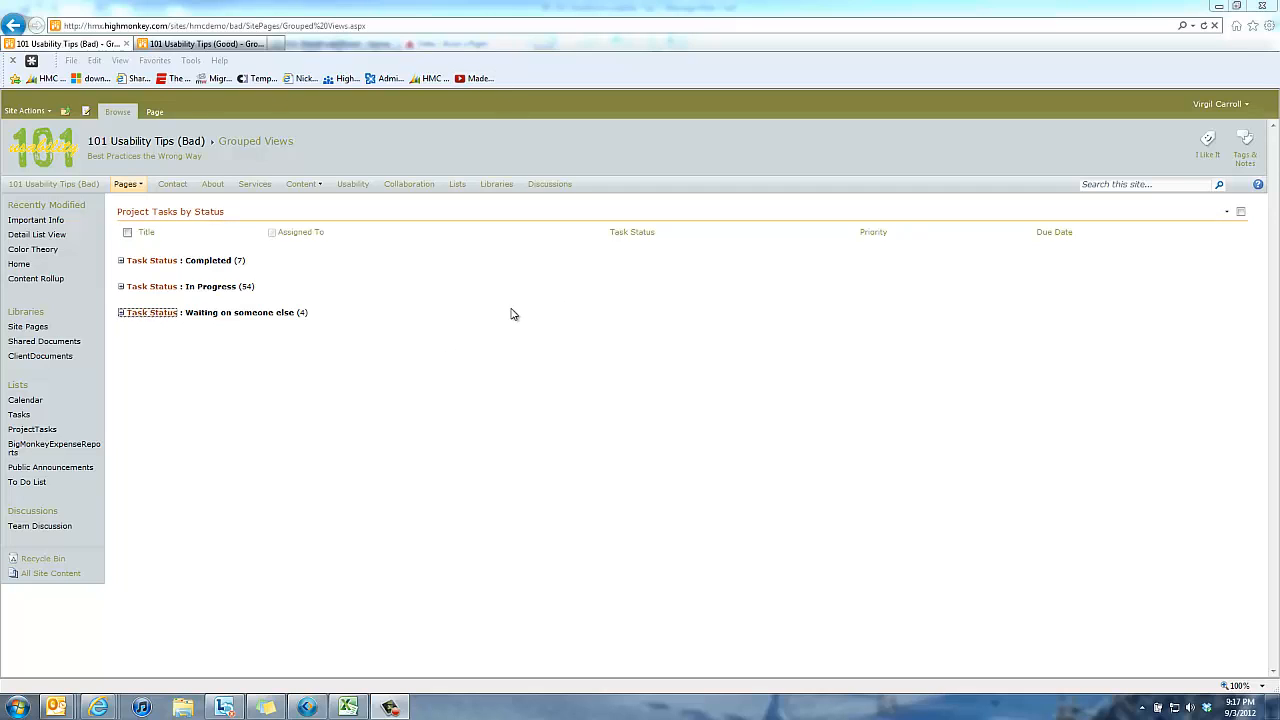
{"action": "mouse_move", "coordinate": [525, 406]}
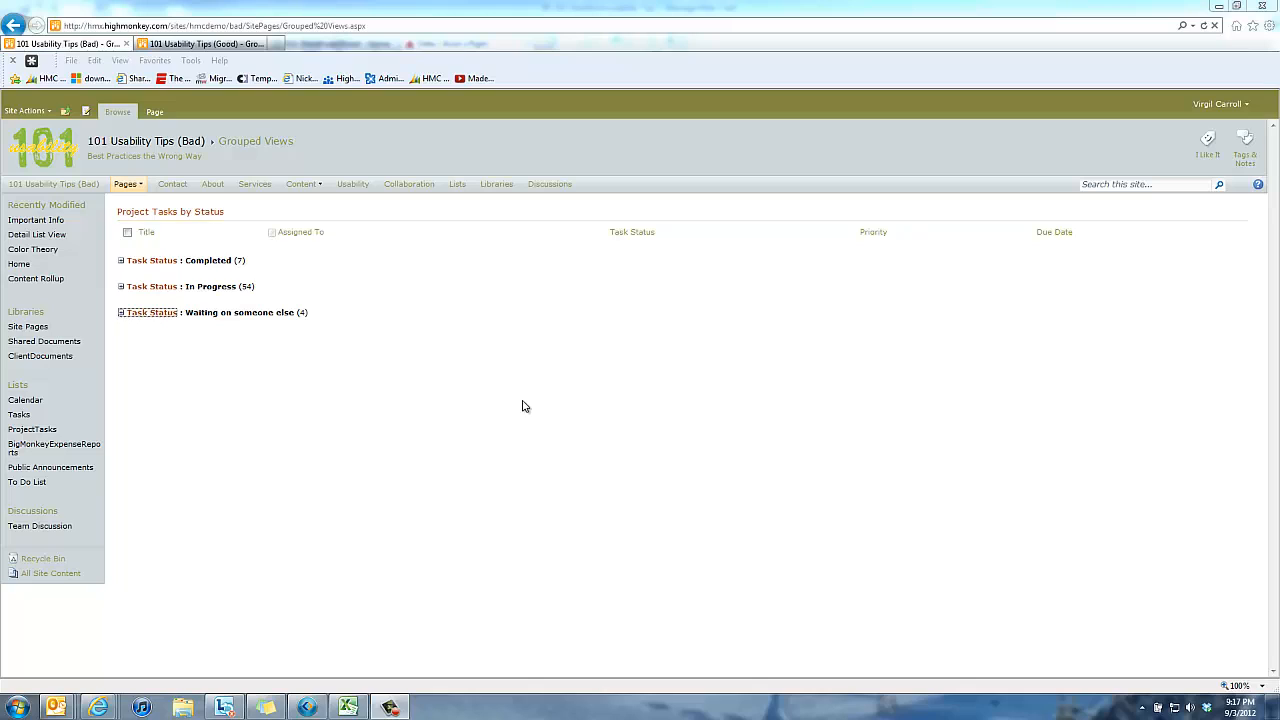
{"action": "mouse_move", "coordinate": [528, 406]}
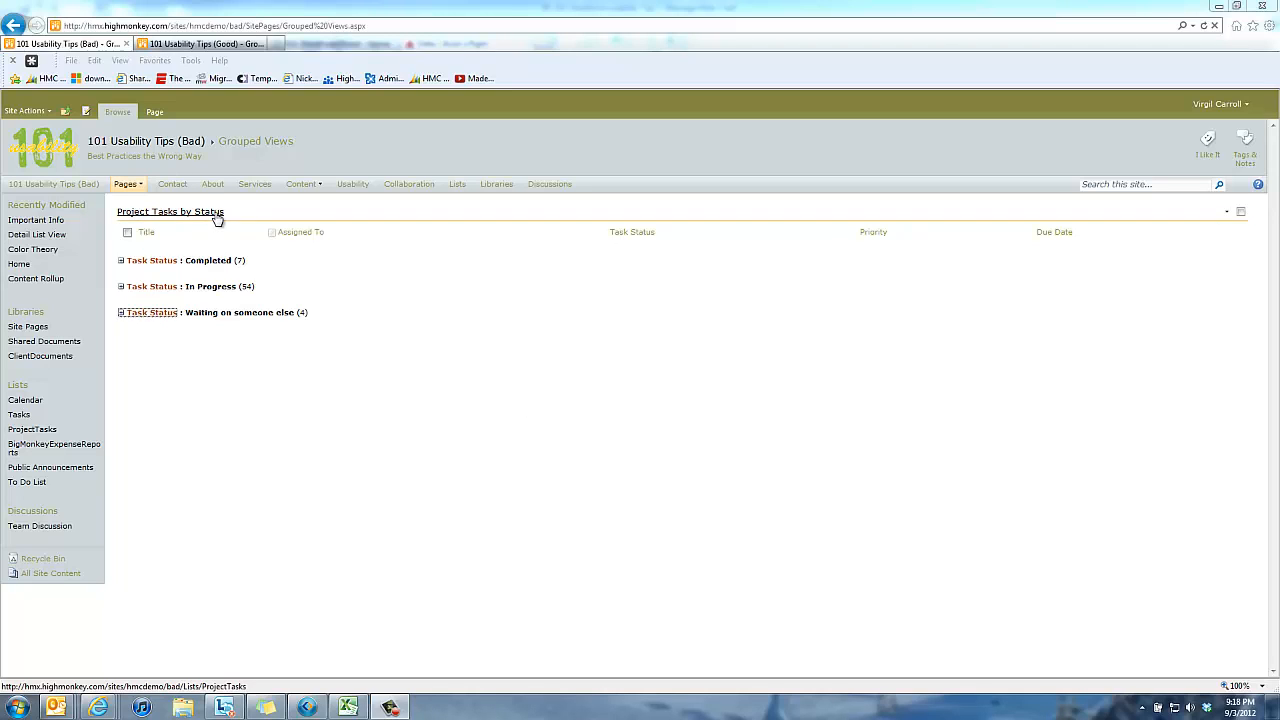
{"action": "mouse_move", "coordinate": [390, 395]}
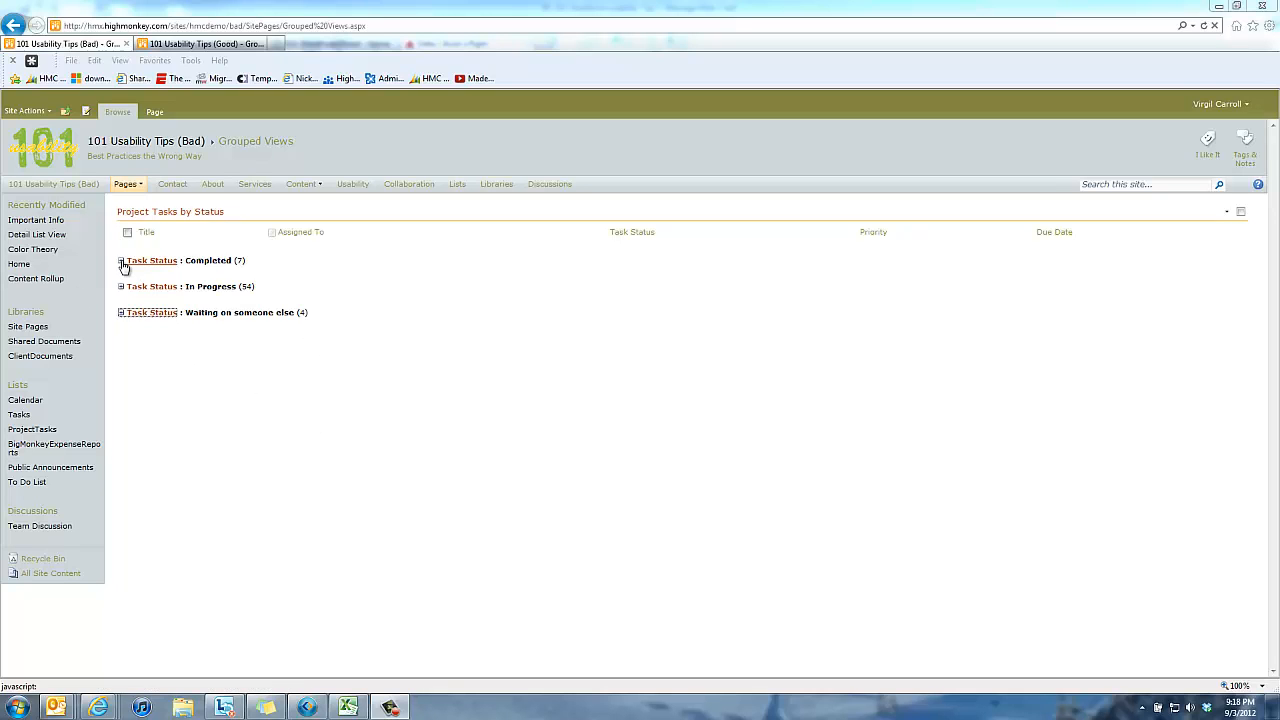
- Expand and collapse the Completed tasks group several times, scrolling through its tasks
{"action": "left_click", "coordinate": [121, 260]}
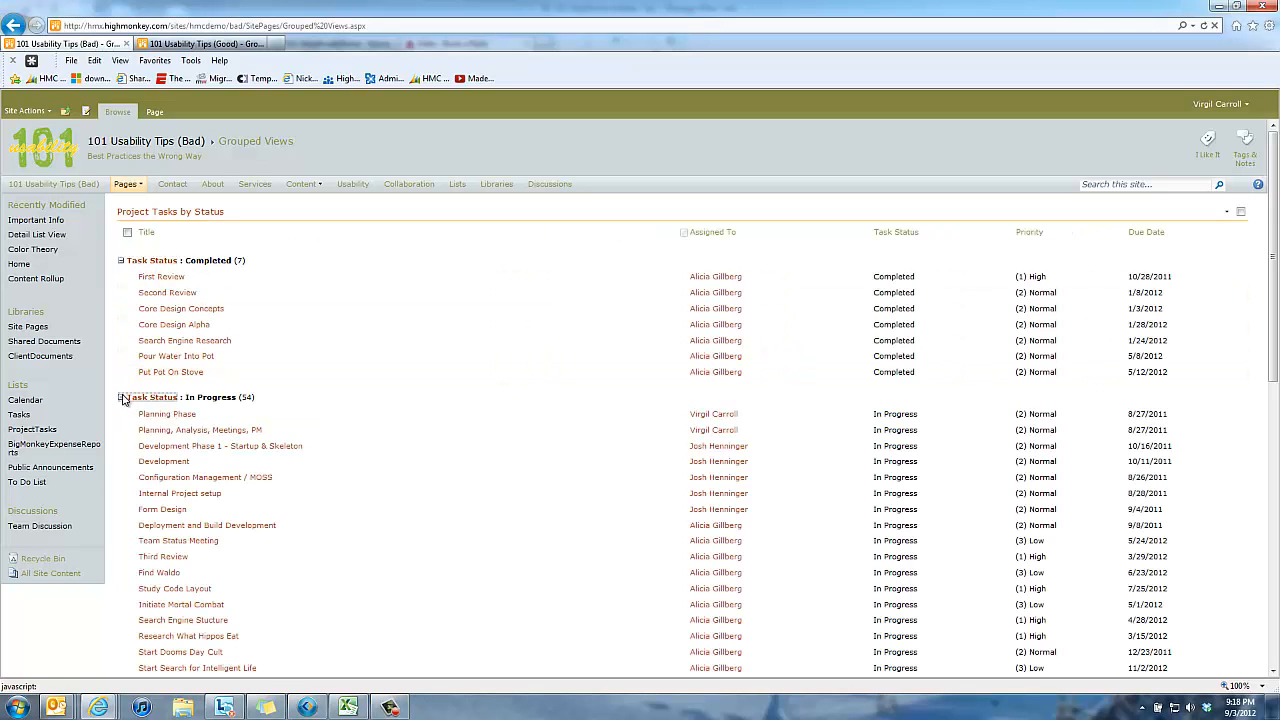
{"action": "scroll", "scroll_direction": "down", "scroll_amount": 3}
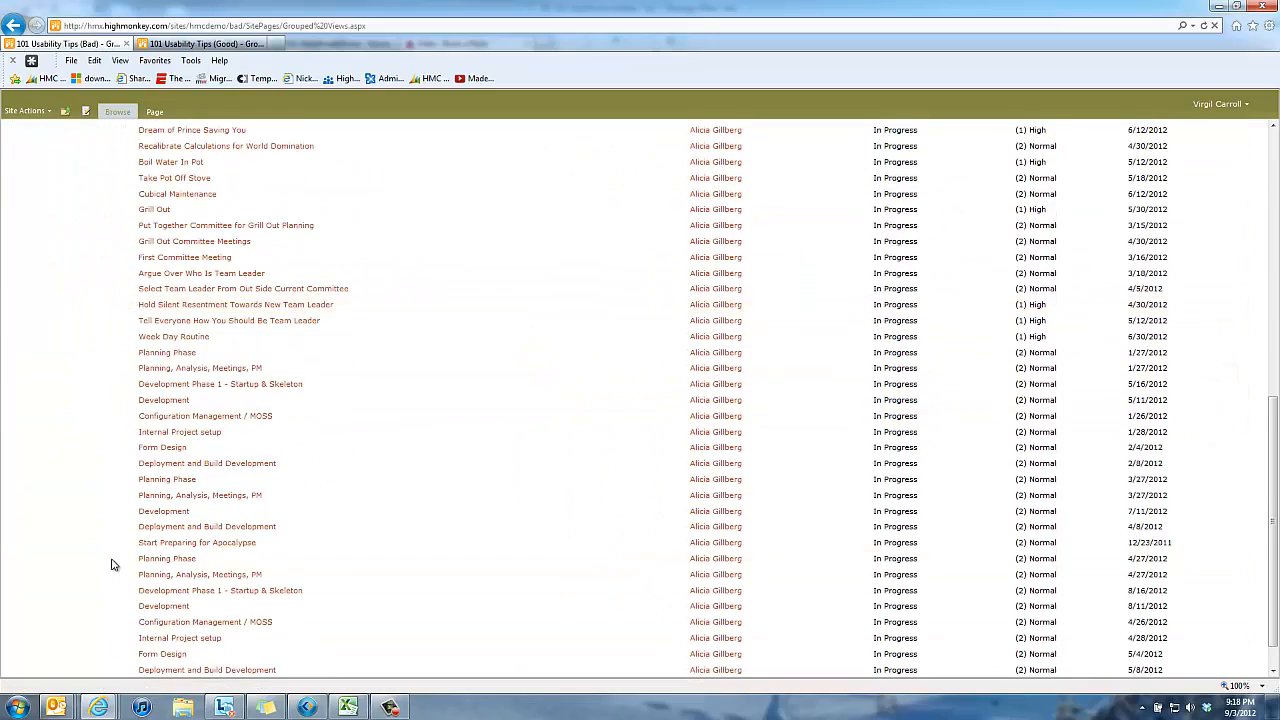
{"action": "scroll", "scroll_direction": "down", "scroll_amount": 3}
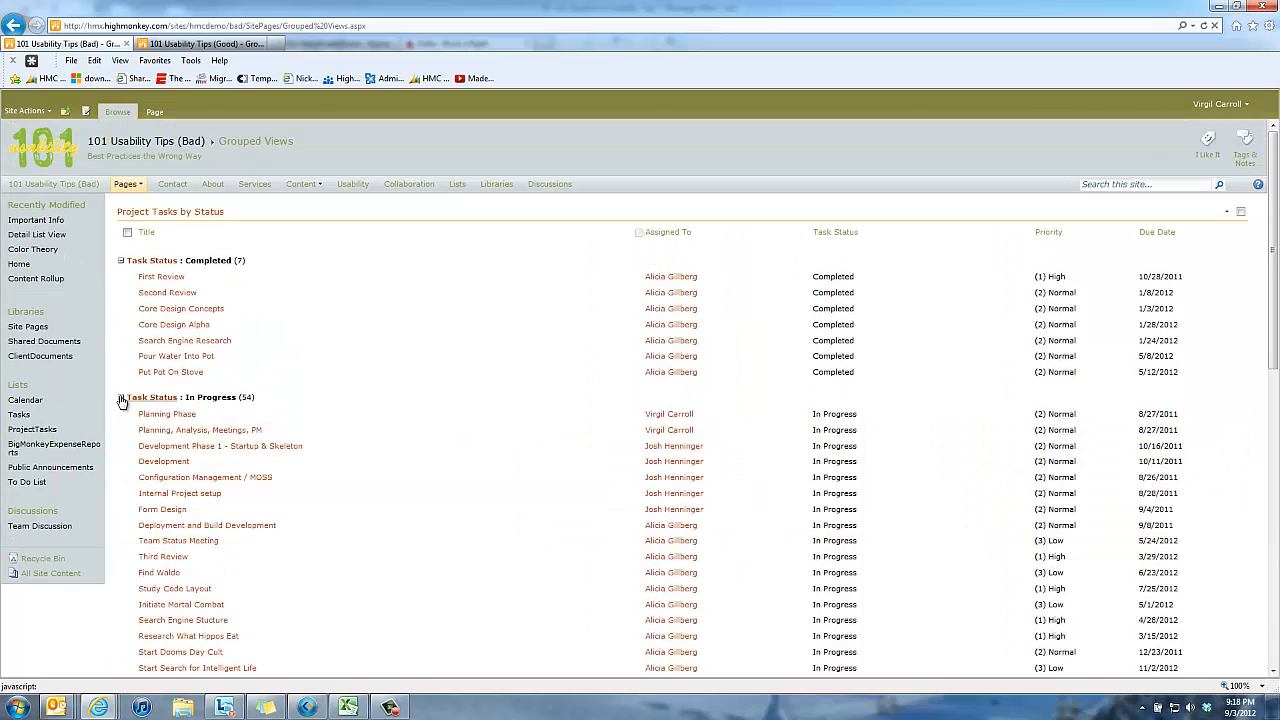
{"action": "left_click", "coordinate": [121, 260]}
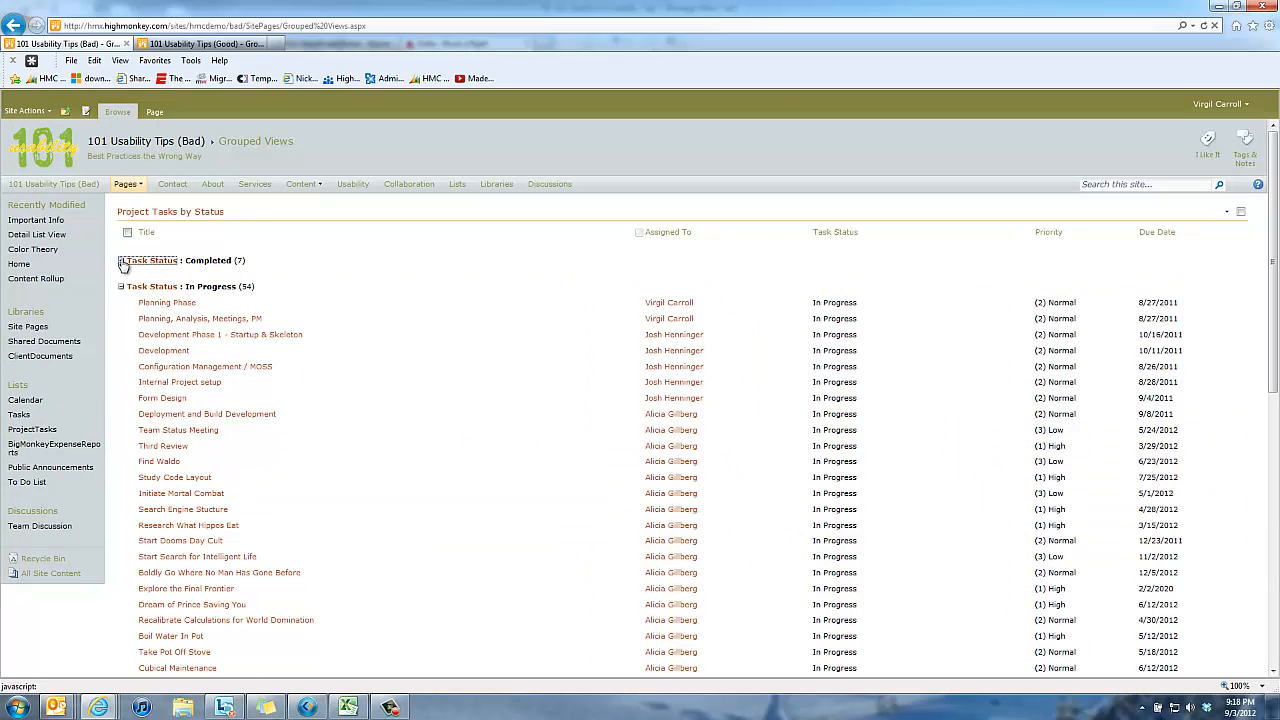
{"action": "left_click", "coordinate": [123, 260]}
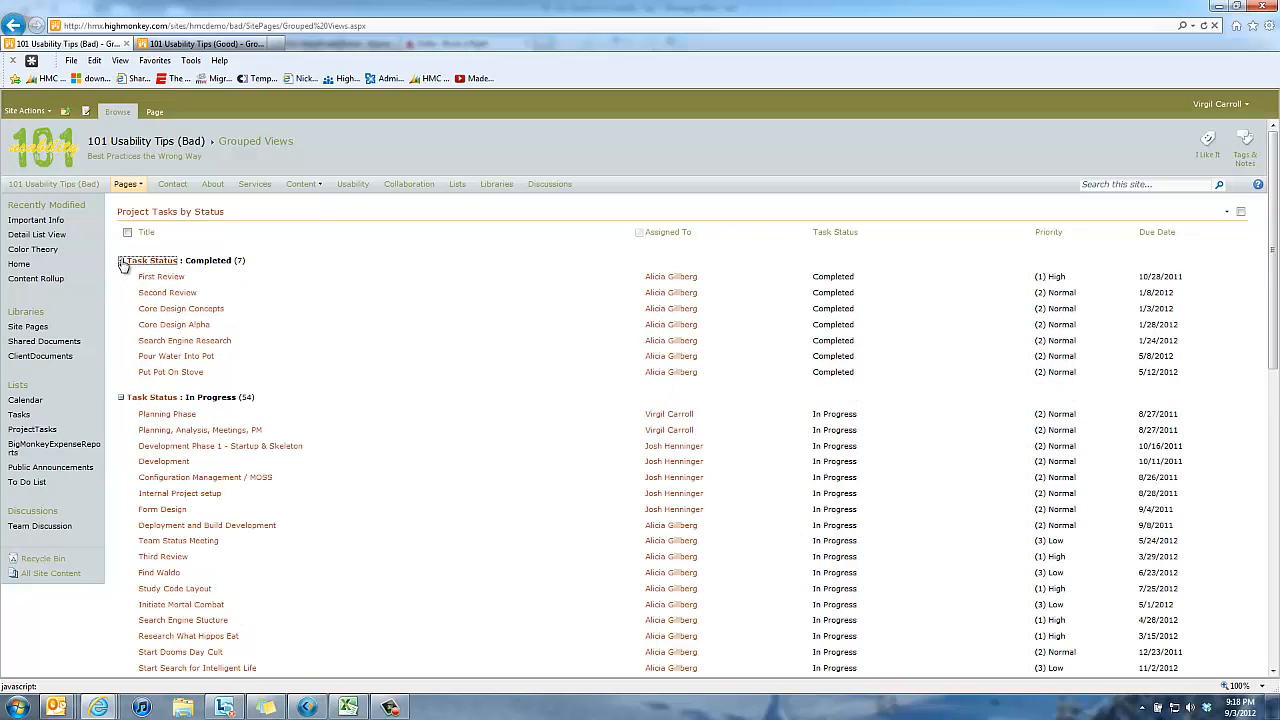
{"action": "left_click", "coordinate": [120, 260]}
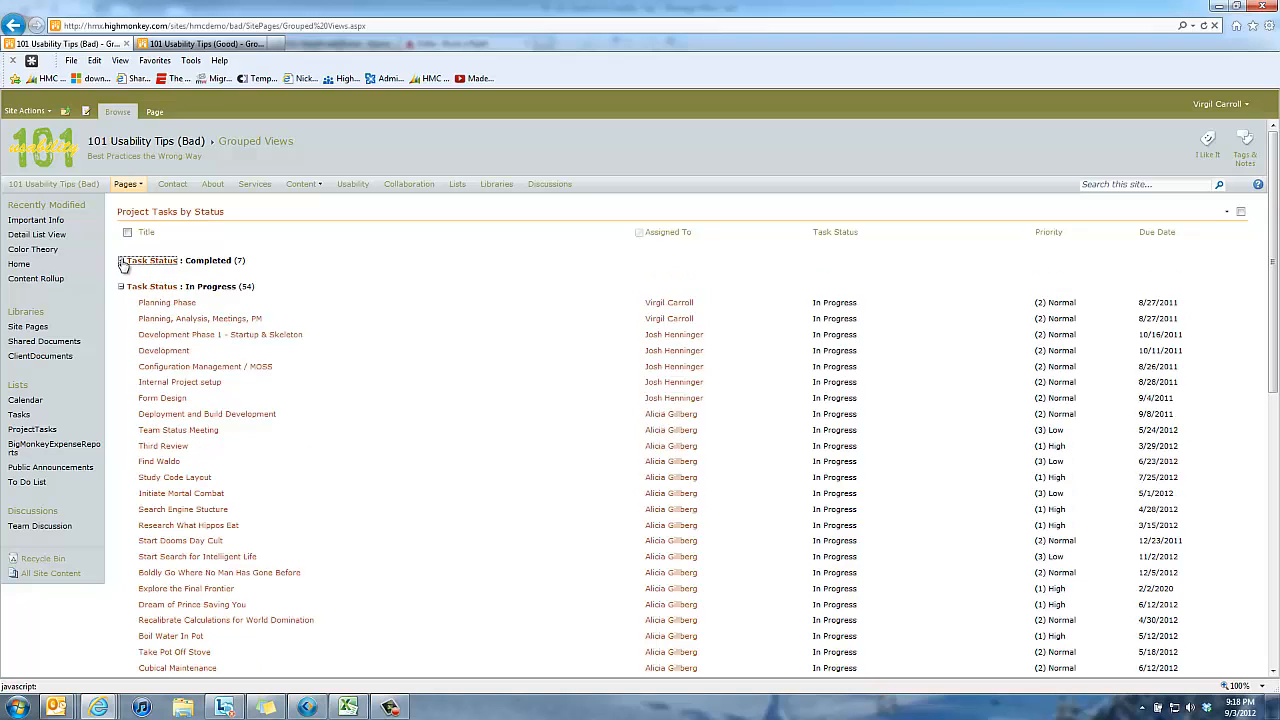
{"action": "left_click", "coordinate": [122, 260]}
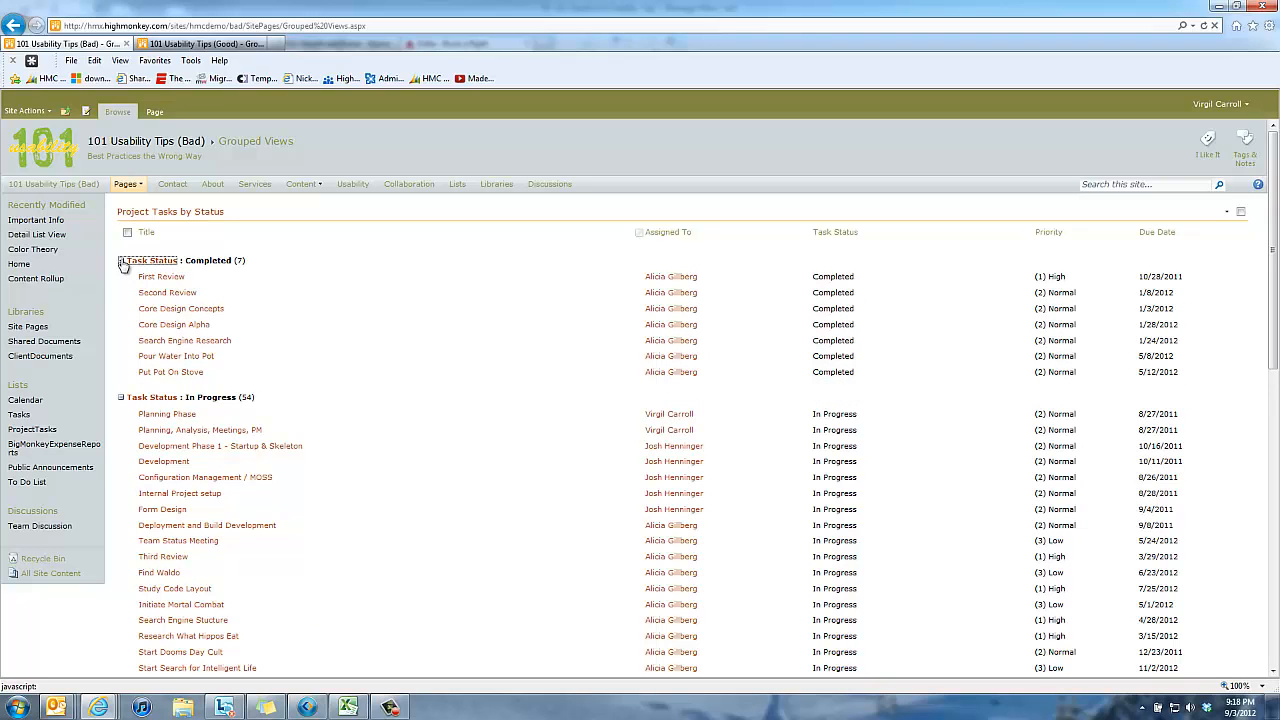
{"action": "left_click", "coordinate": [121, 260]}
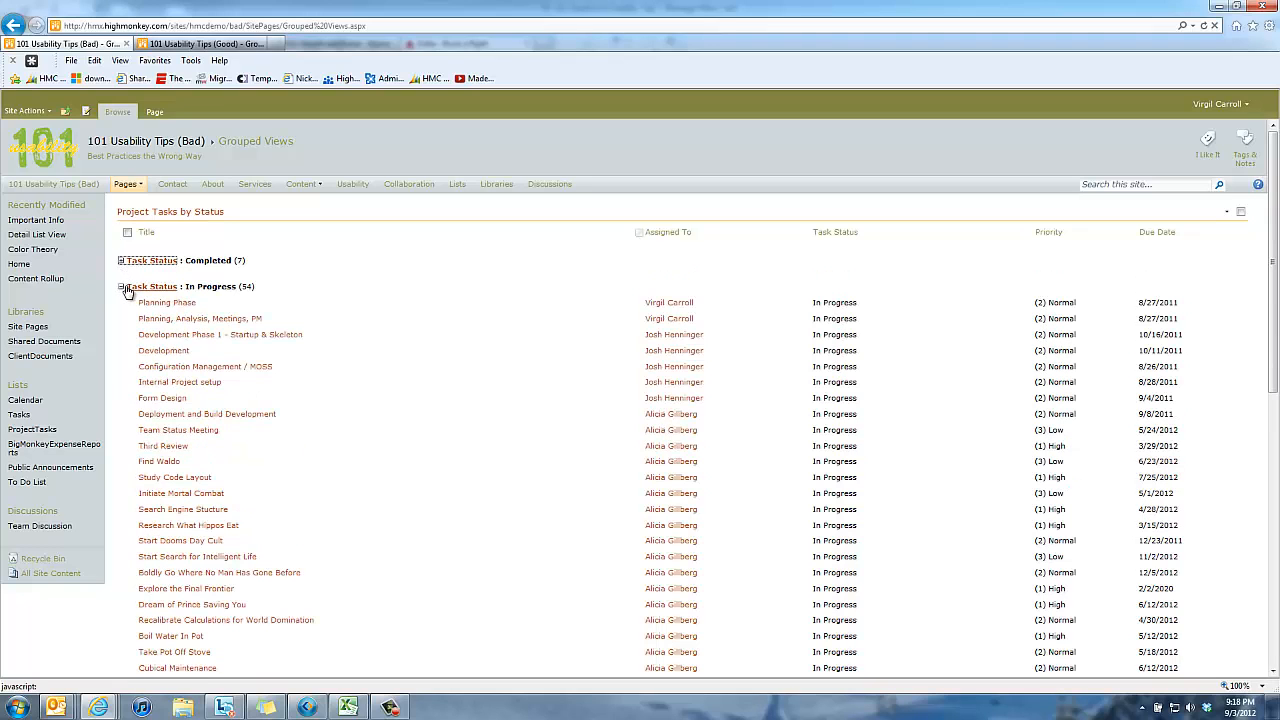
- Toggle the In Progress and Waiting on someone else groups, then move to the Good site's page
{"action": "left_click", "coordinate": [122, 287]}
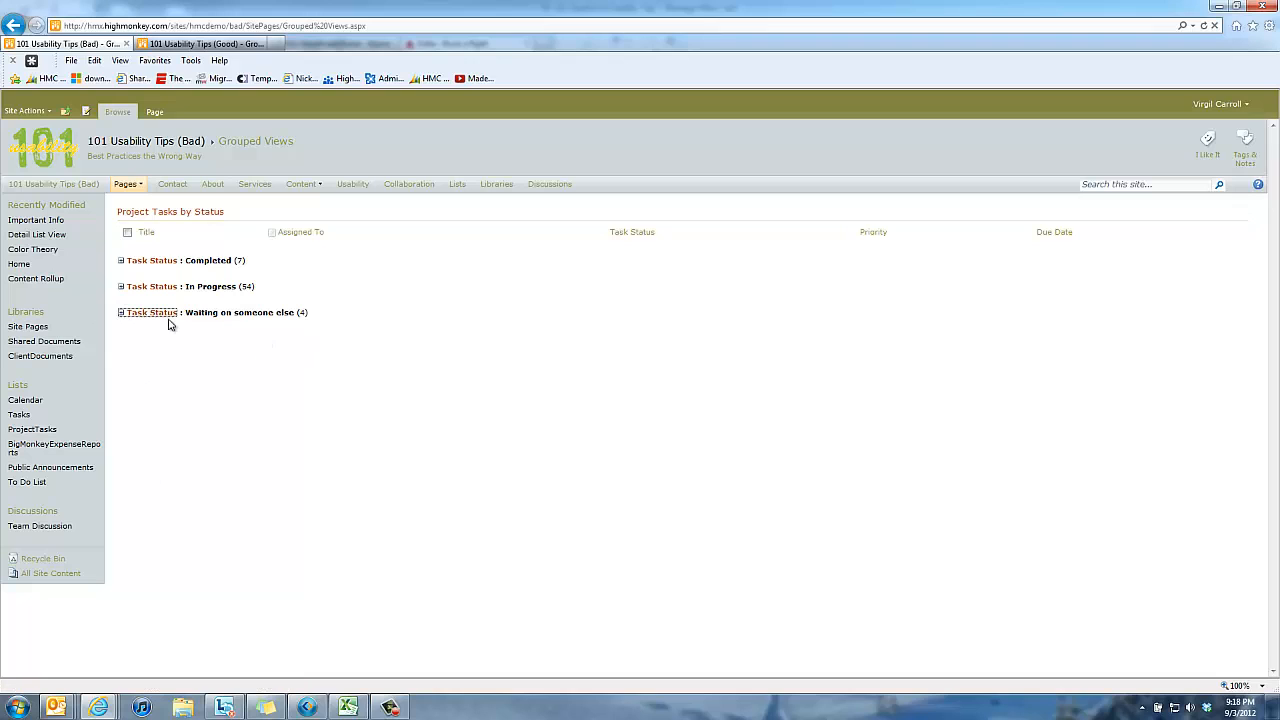
{"action": "mouse_move", "coordinate": [131, 330]}
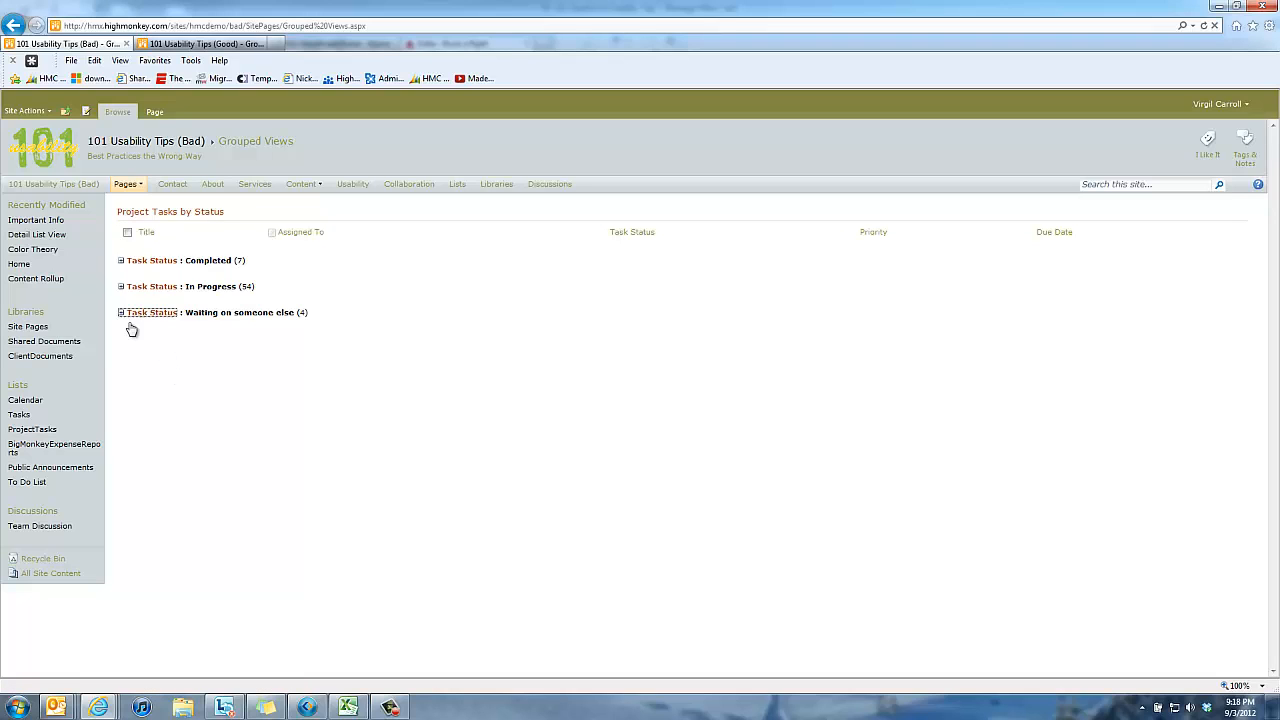
{"action": "left_click", "coordinate": [122, 312]}
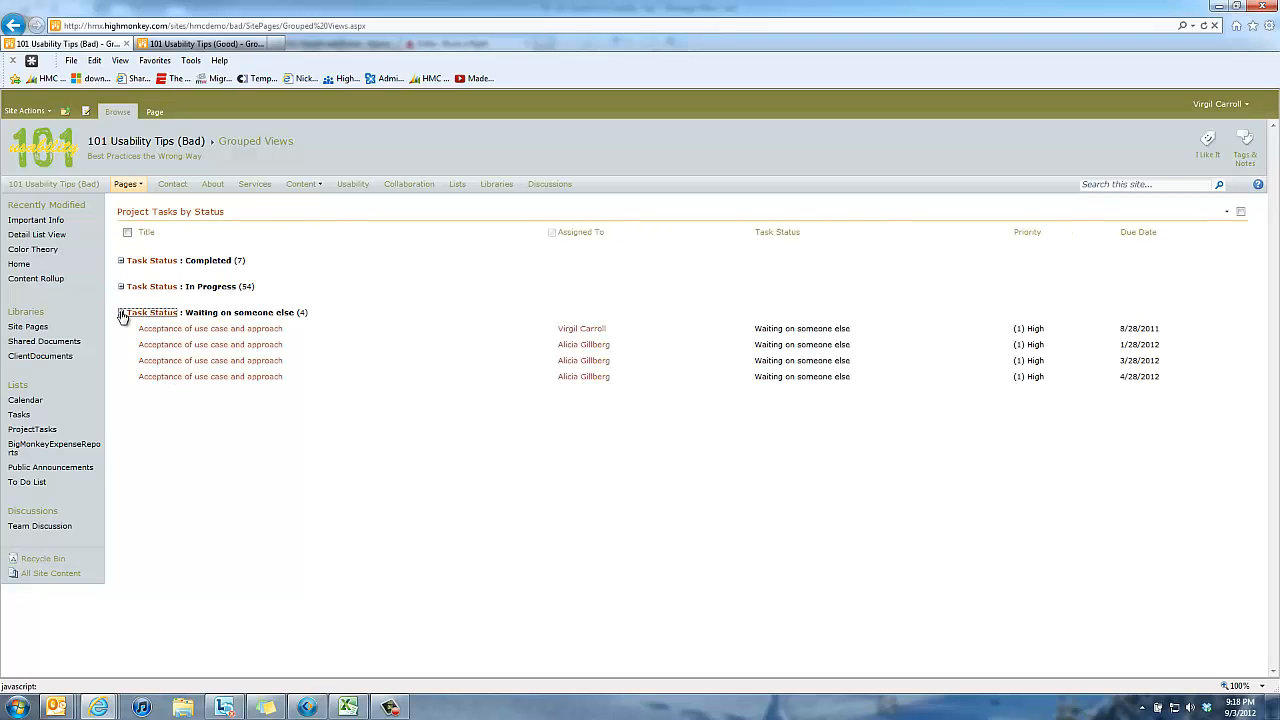
{"action": "left_click", "coordinate": [121, 312]}
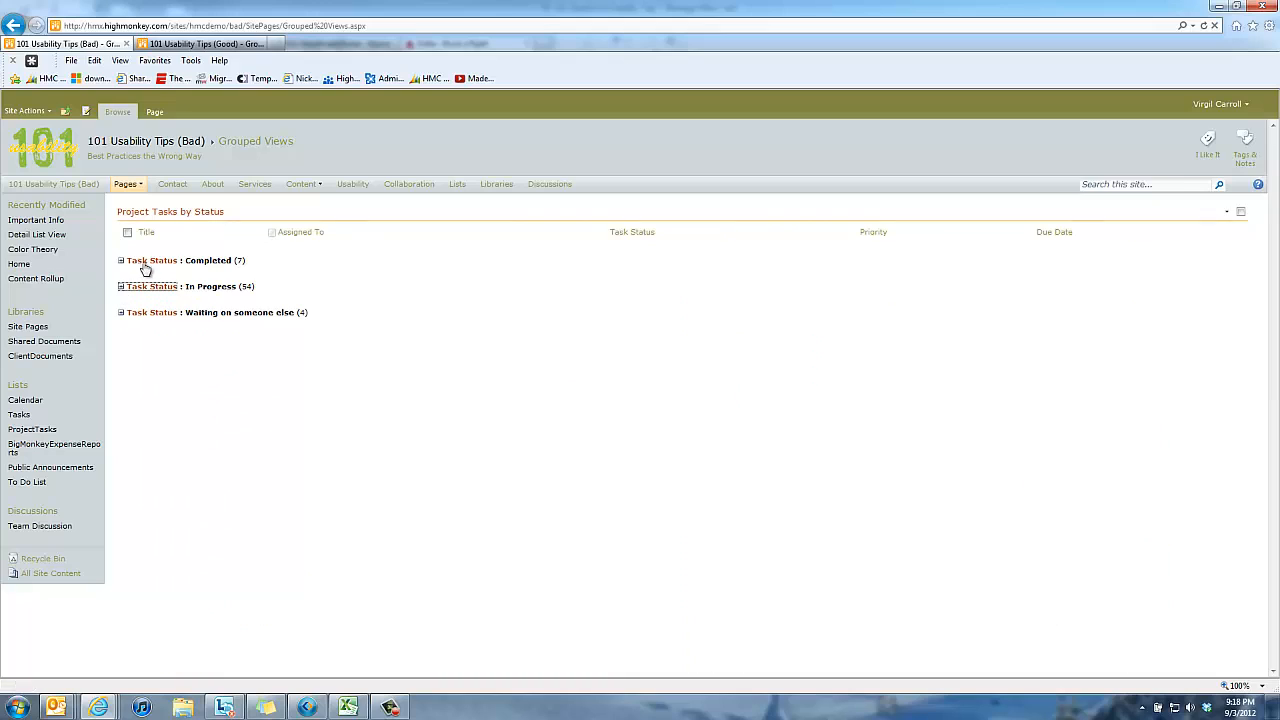
{"action": "mouse_move", "coordinate": [200, 44]}
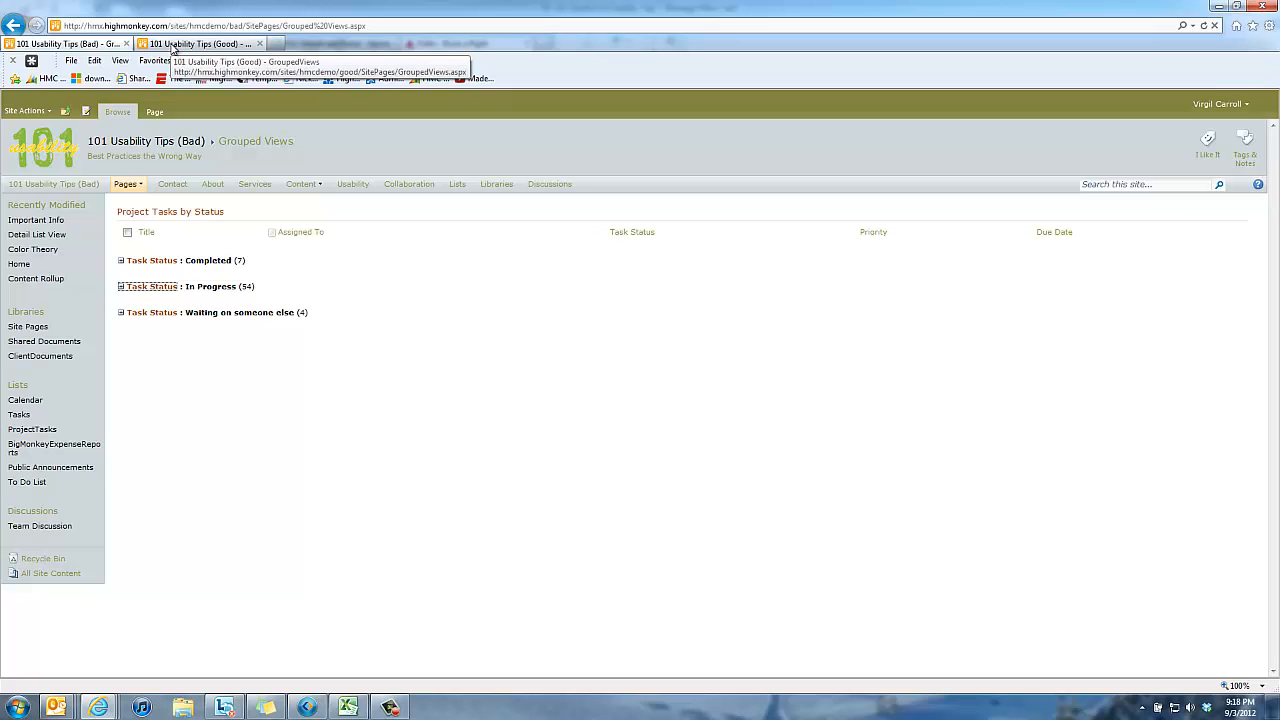
{"action": "left_click", "coordinate": [200, 43]}
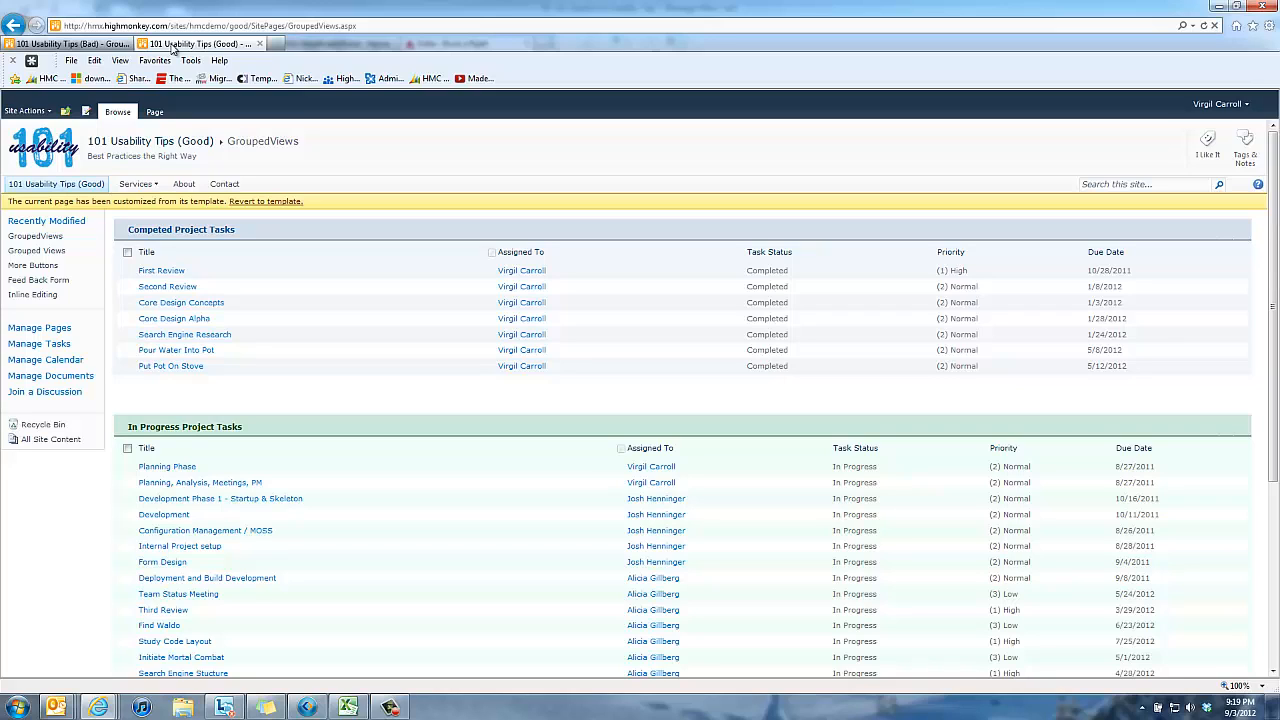
{"action": "mouse_move", "coordinate": [288, 203]}
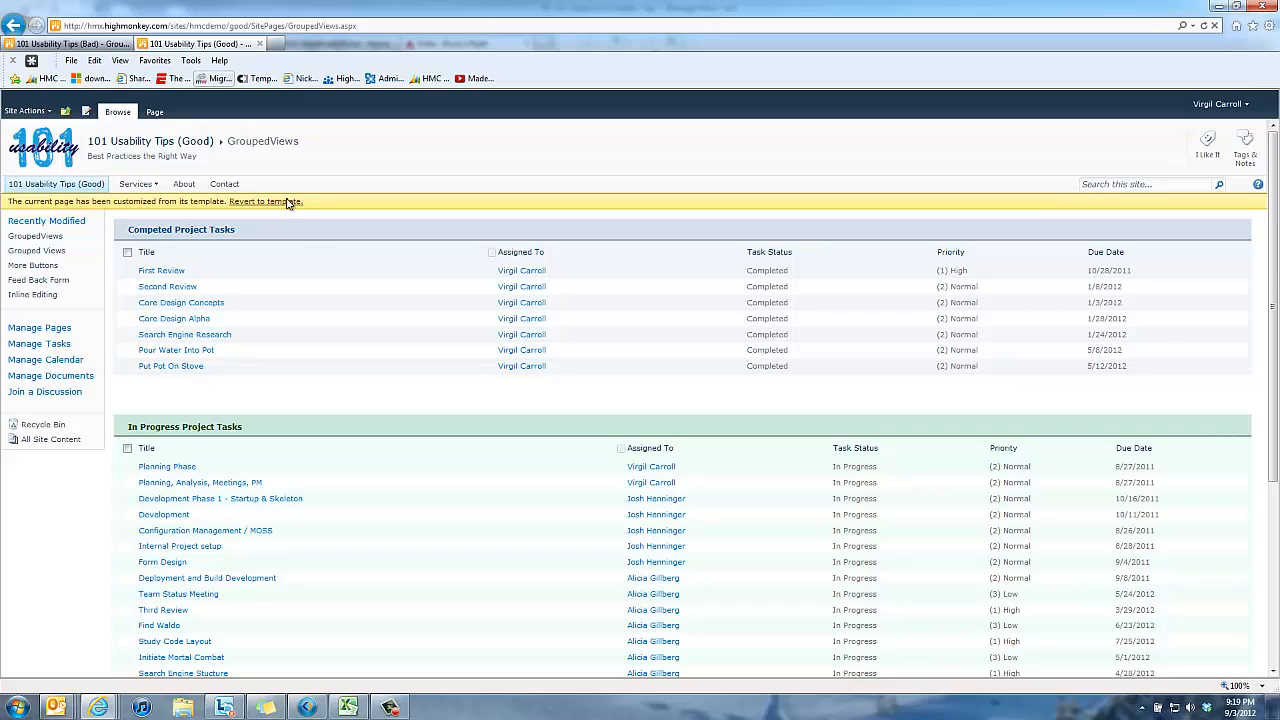
{"action": "mouse_move", "coordinate": [308, 234]}
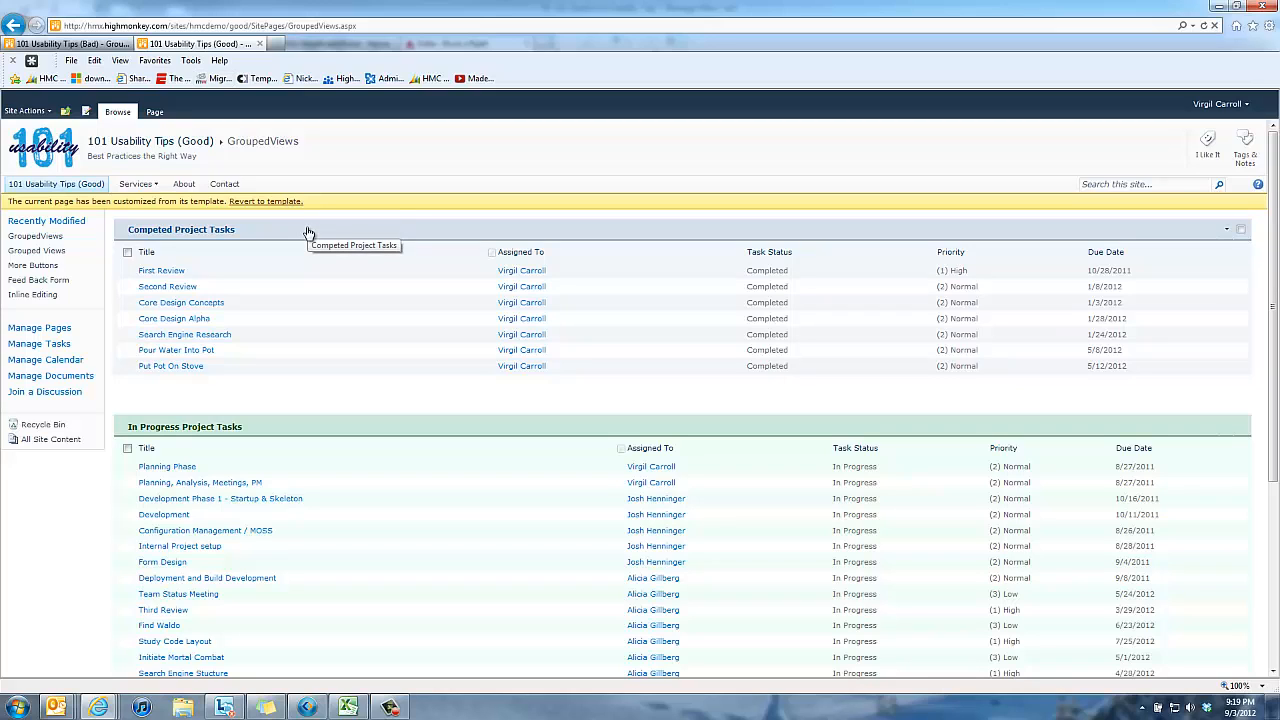
{"action": "mouse_move", "coordinate": [270, 243]}
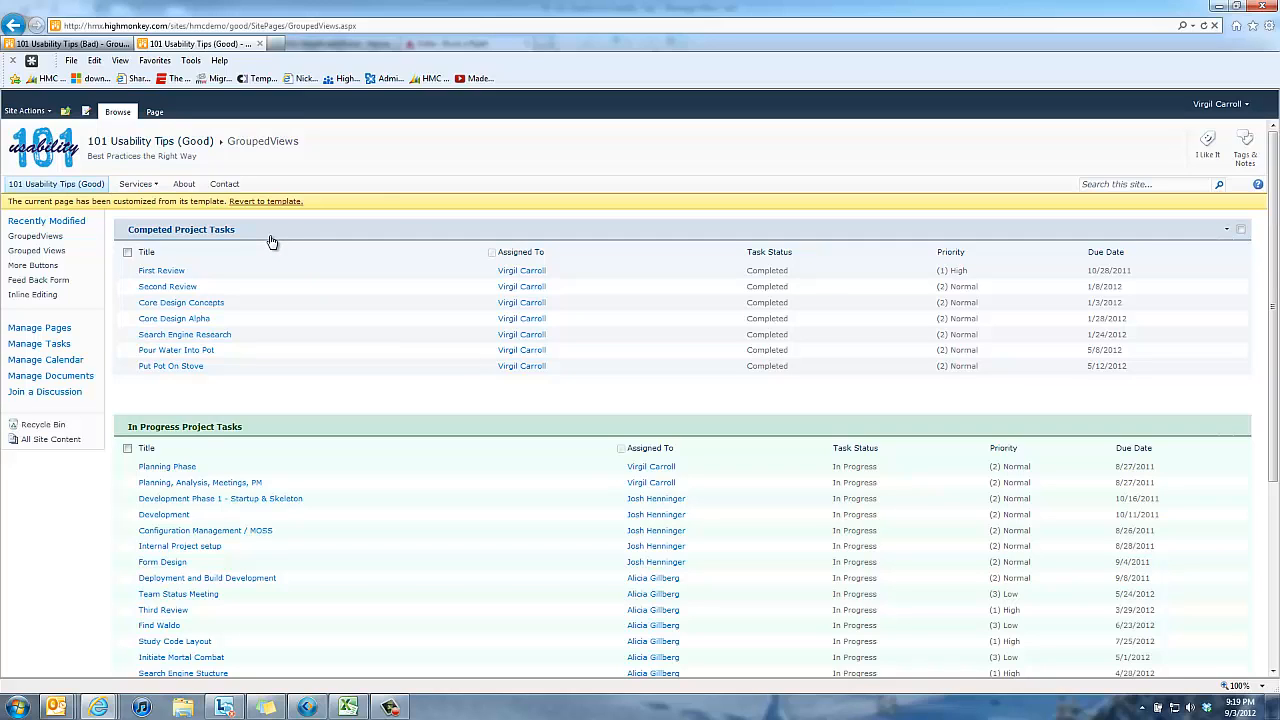
{"action": "scroll", "scroll_direction": "down", "scroll_amount": 3}
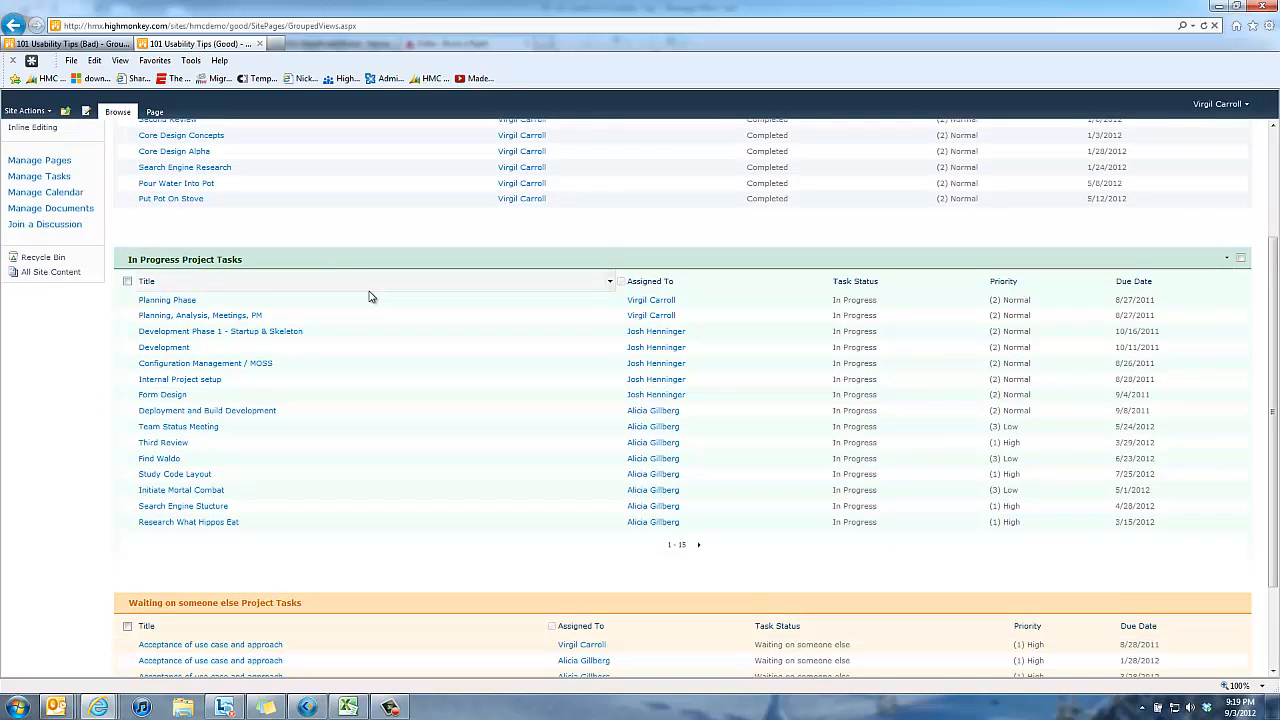
{"action": "scroll", "scroll_direction": "down", "scroll_amount": 3}
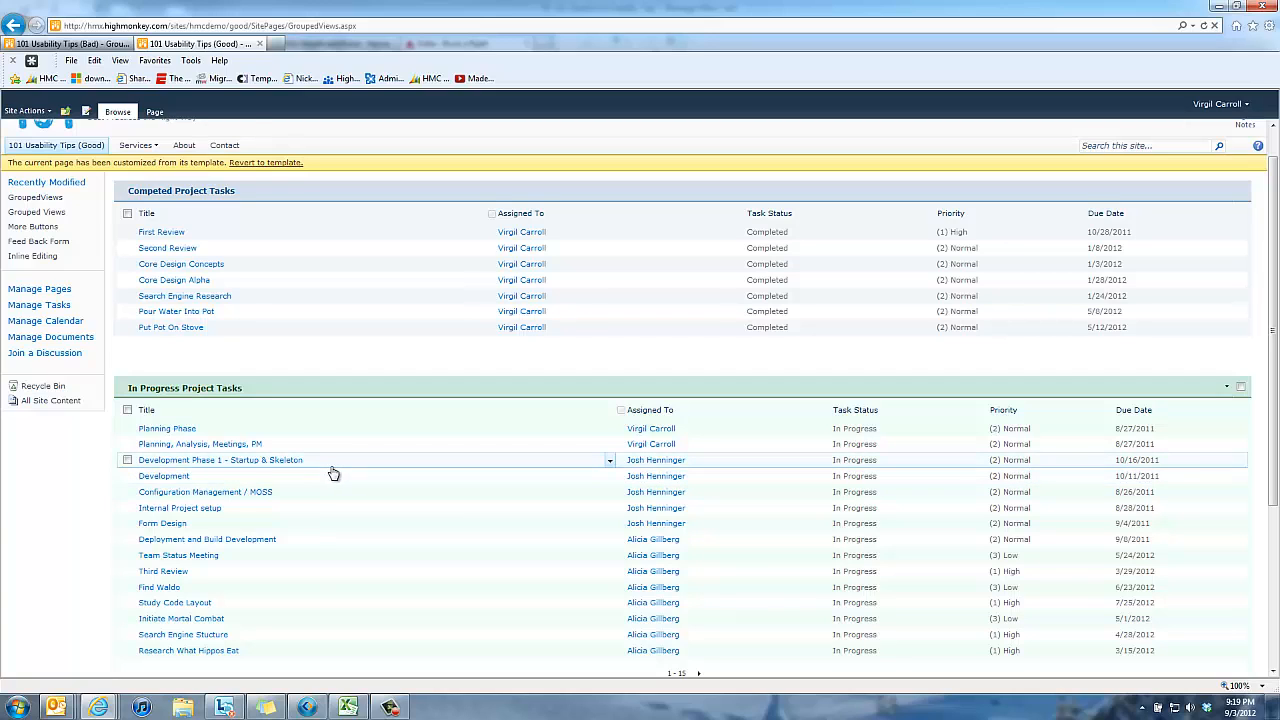
{"action": "mouse_move", "coordinate": [341, 470]}
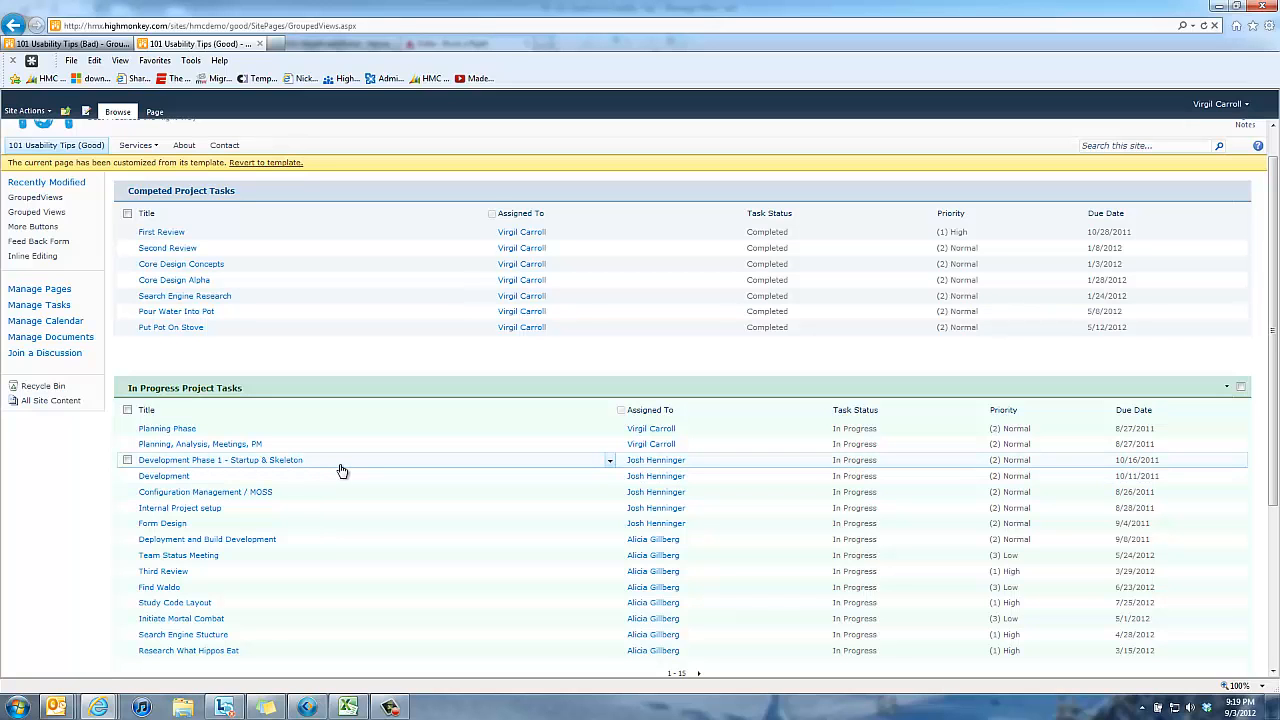